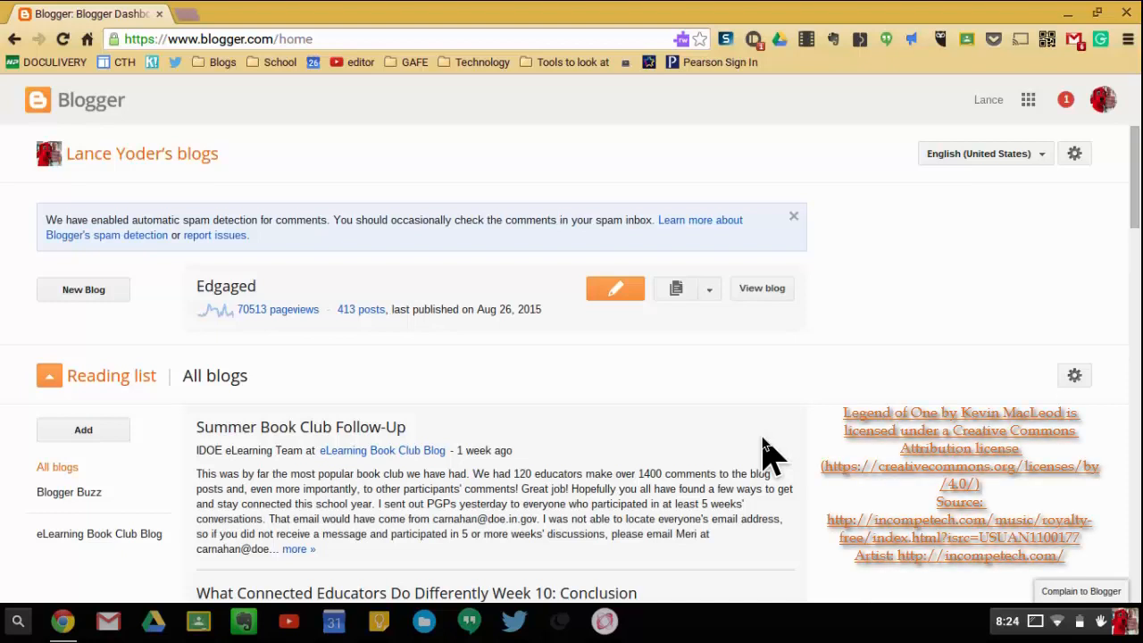
mouse_move(166, 9)
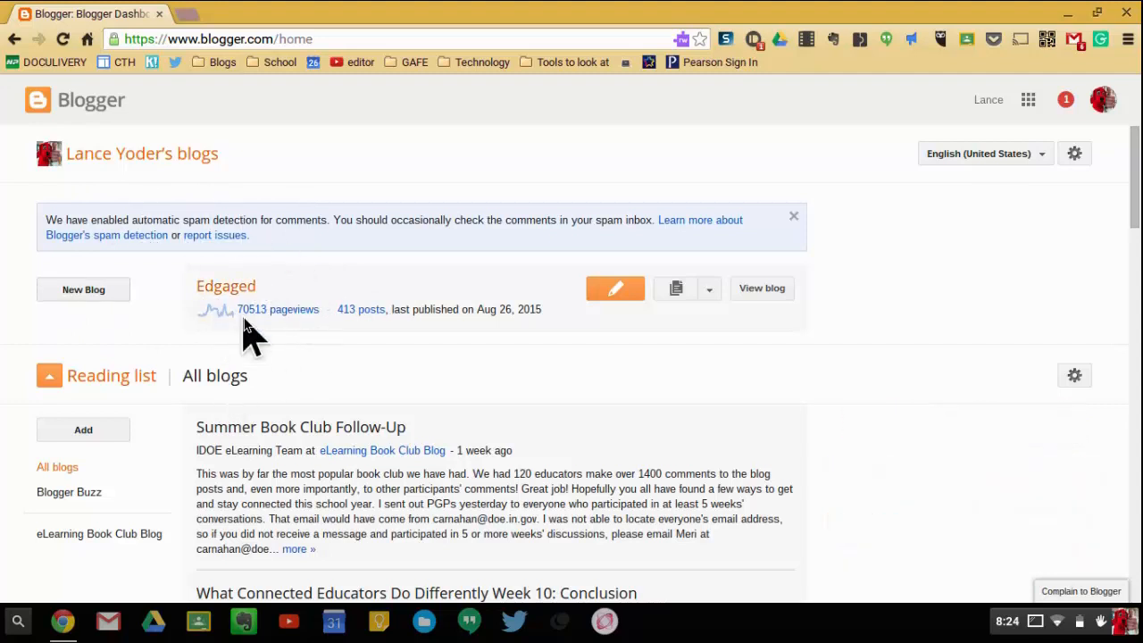
mouse_move(313, 308)
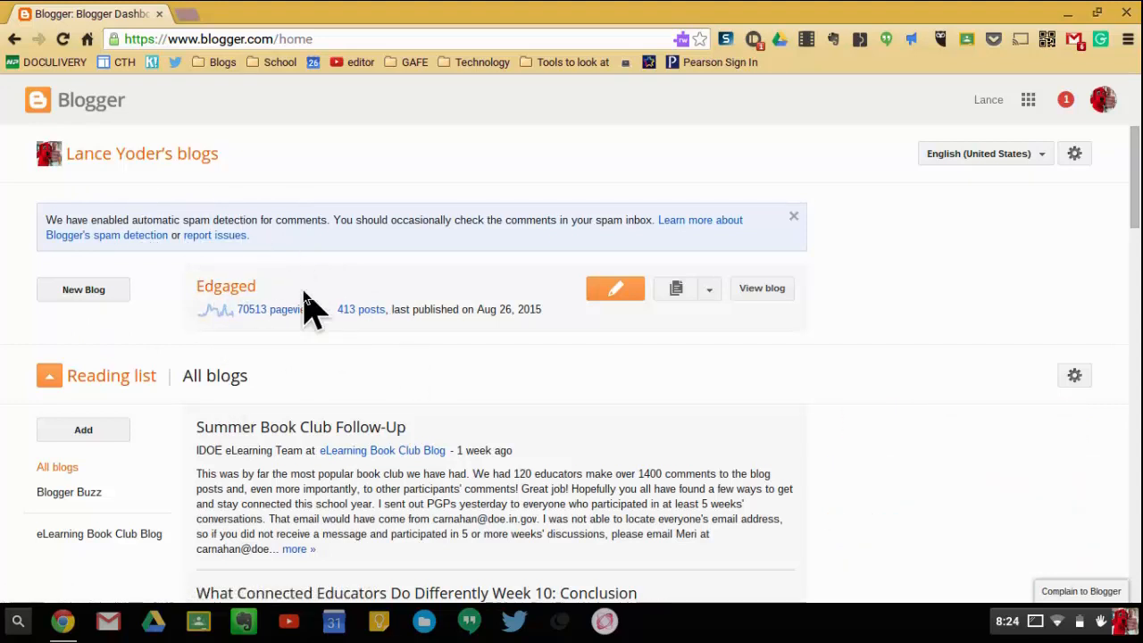
mouse_move(161, 410)
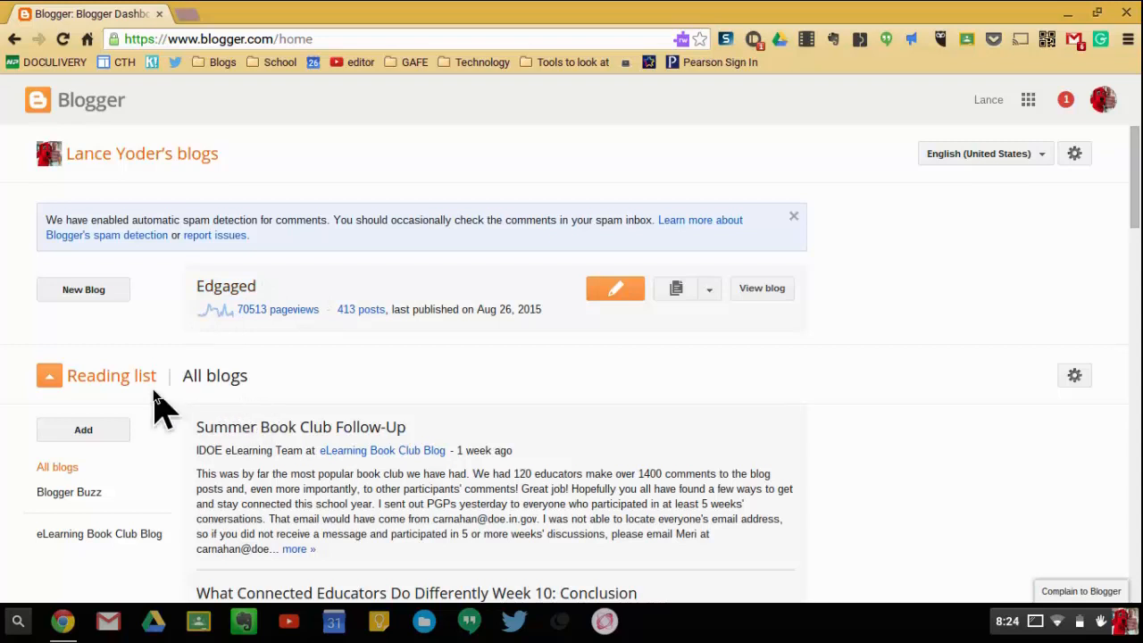
mouse_move(172, 420)
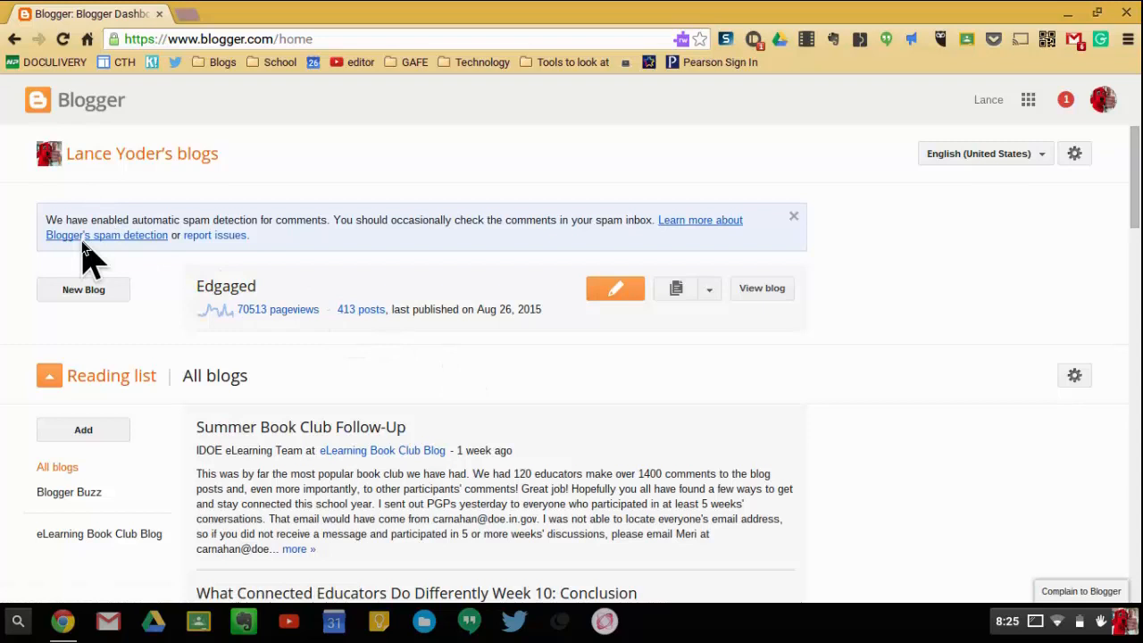
Step: Start a new blog and title it 'Test Blog'
click(83, 290)
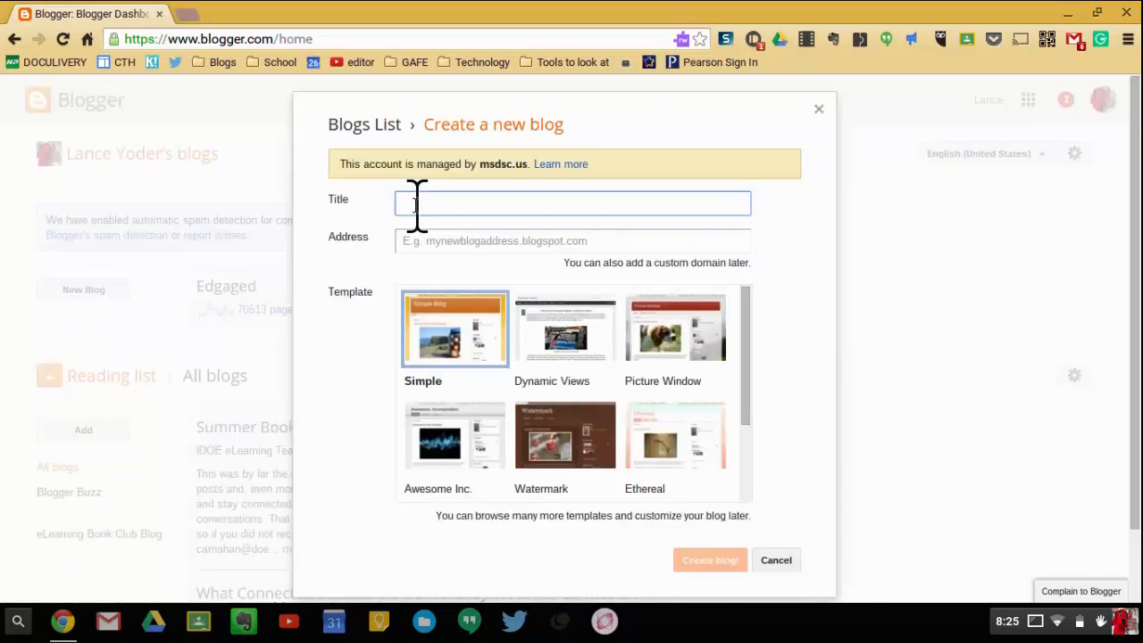
text(Test B)
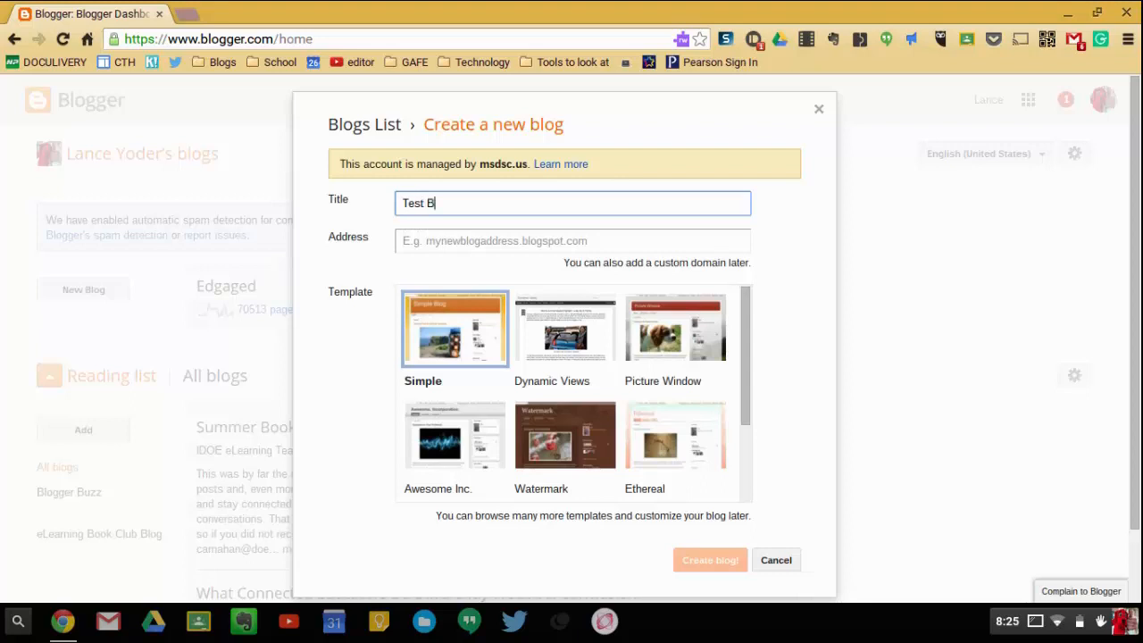
text(log)
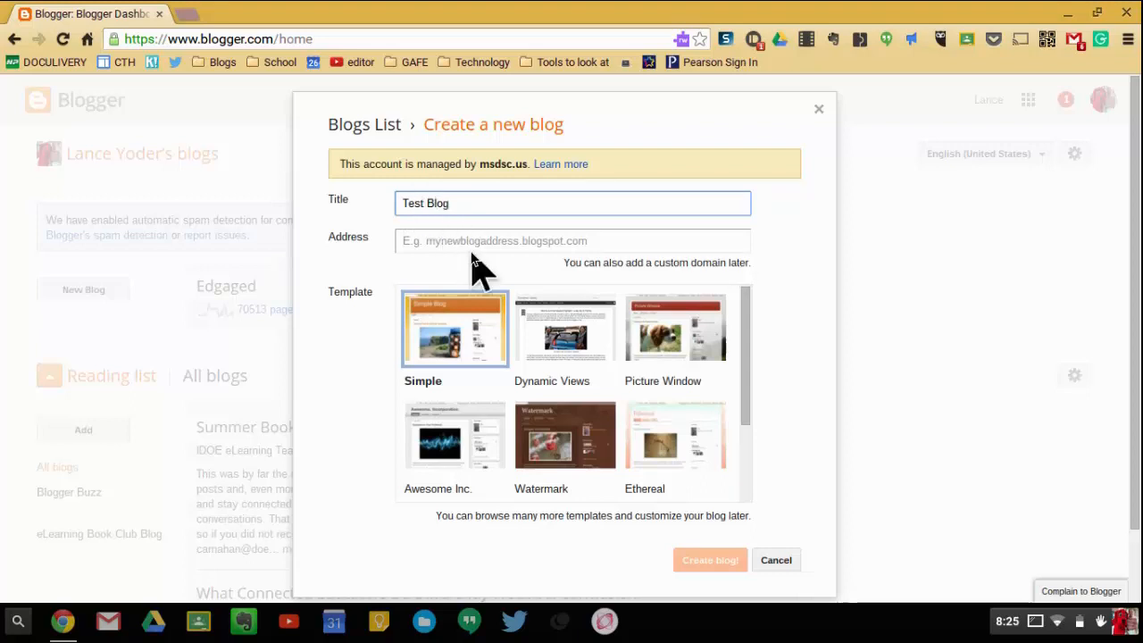
click(572, 241)
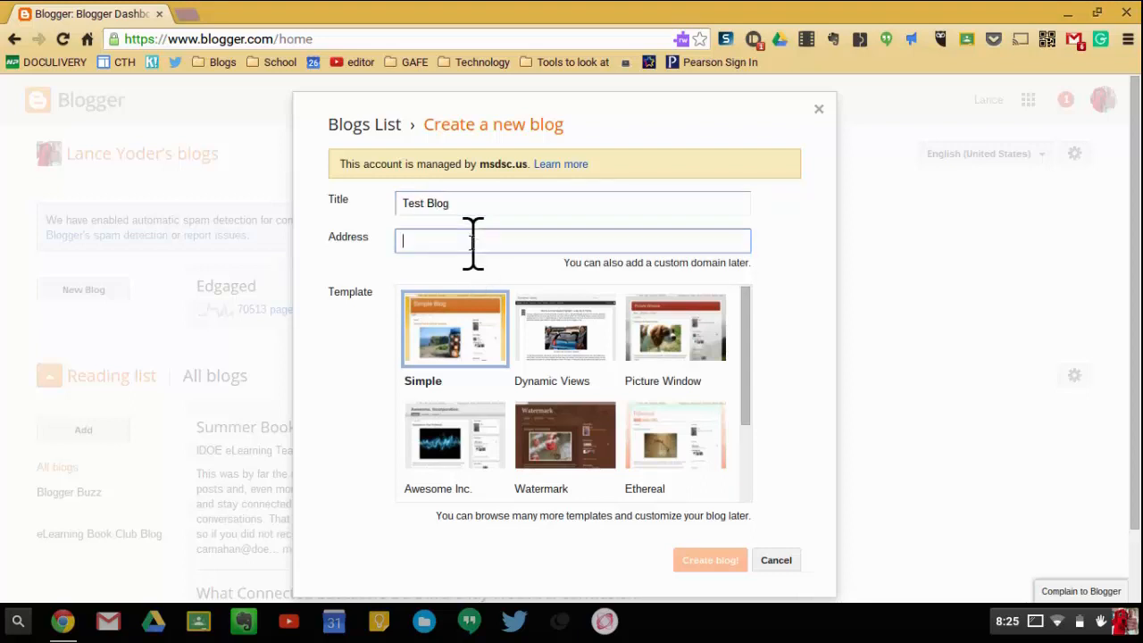
Step: Try a first address, then replace the unavailable one with mryodersvideotestblog.blogspot.com
text(MrYoder)
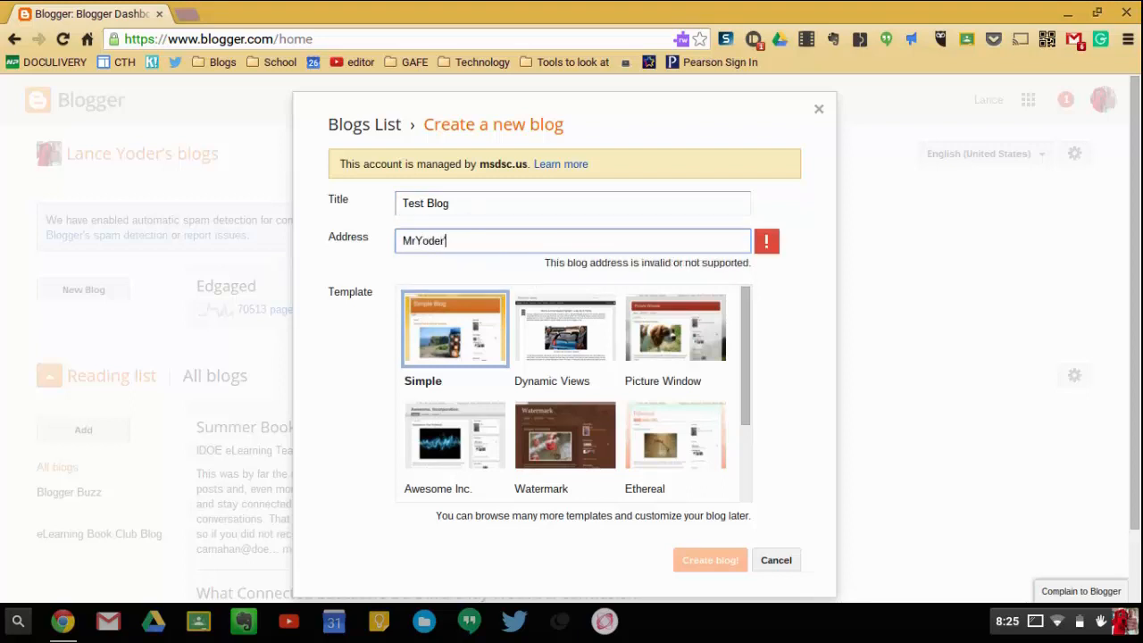
text(ste)
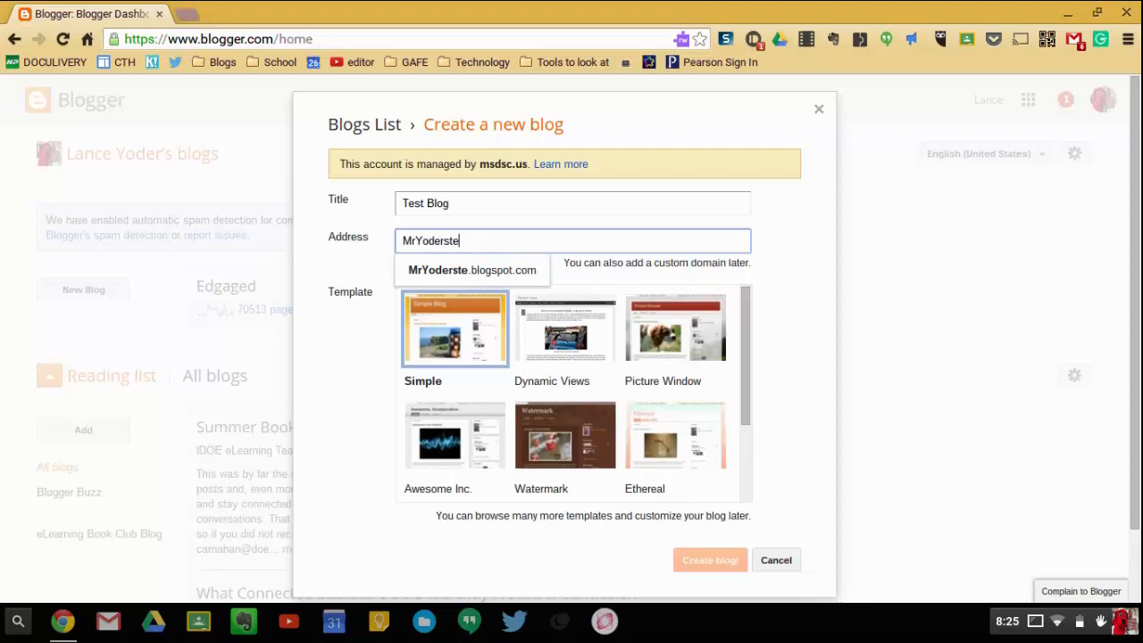
text(stblog.blogspot.com)
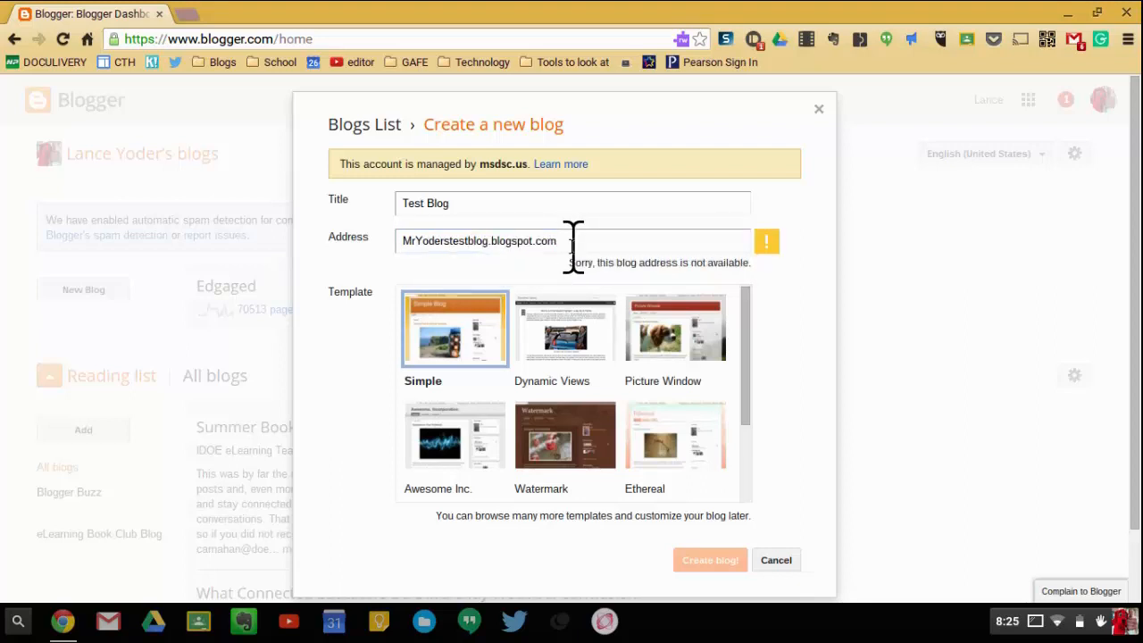
mouse_move(677, 300)
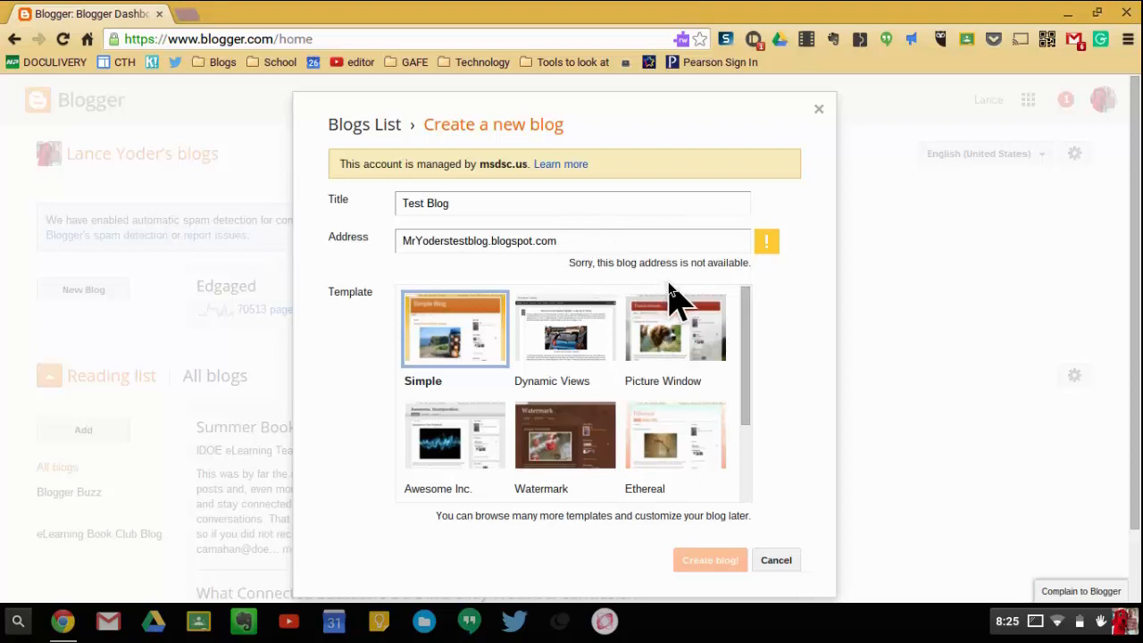
click(572, 240)
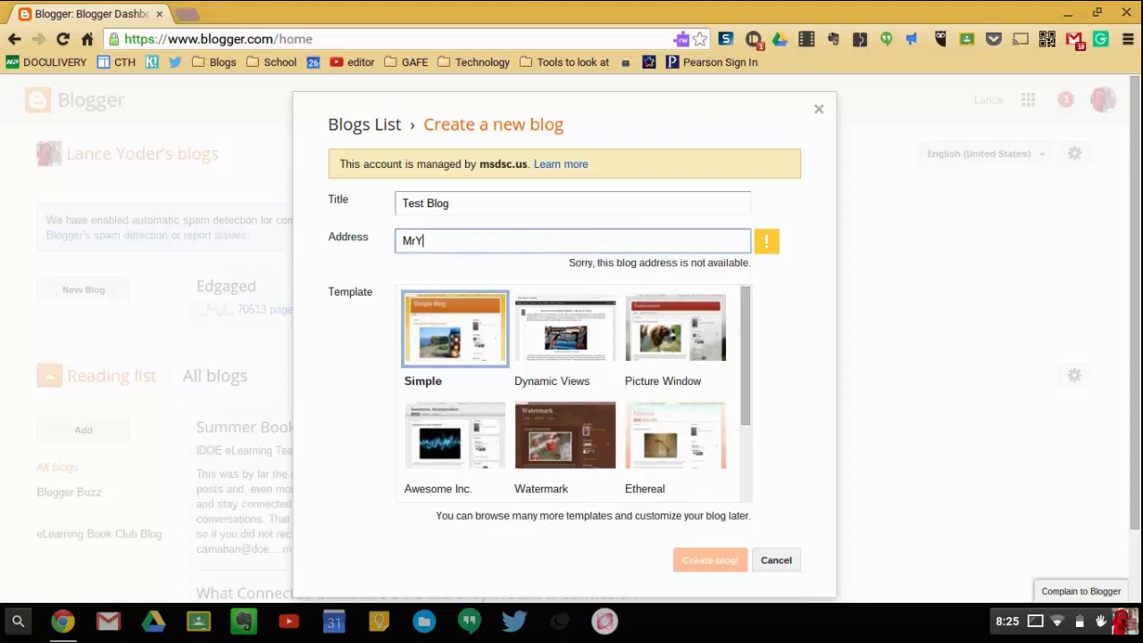
text(mr)
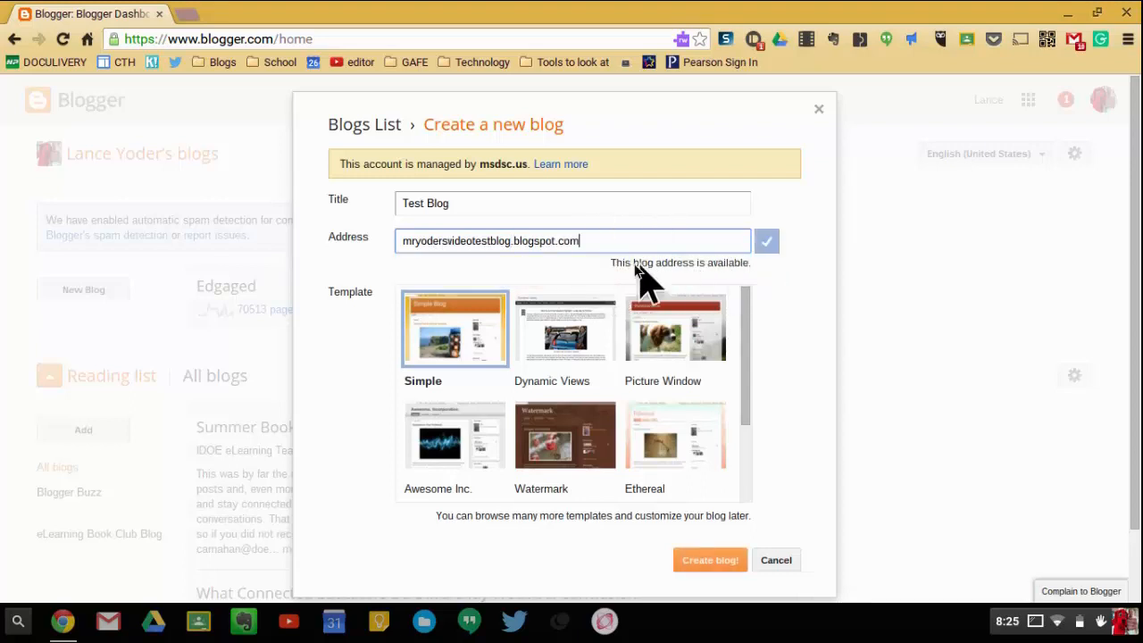
mouse_move(755, 286)
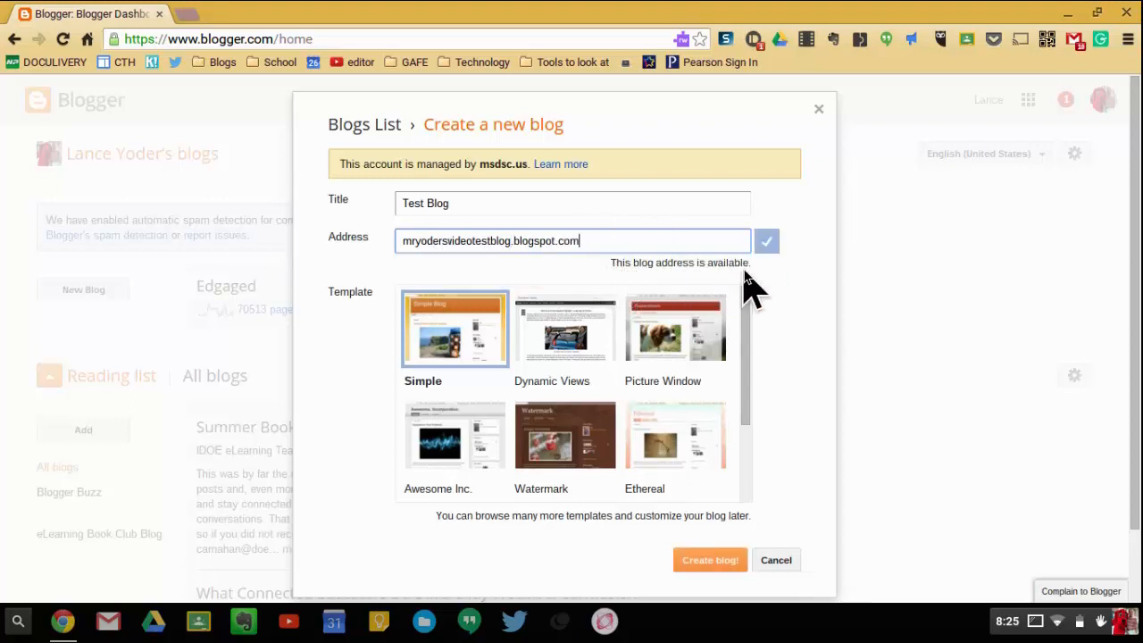
mouse_move(772, 331)
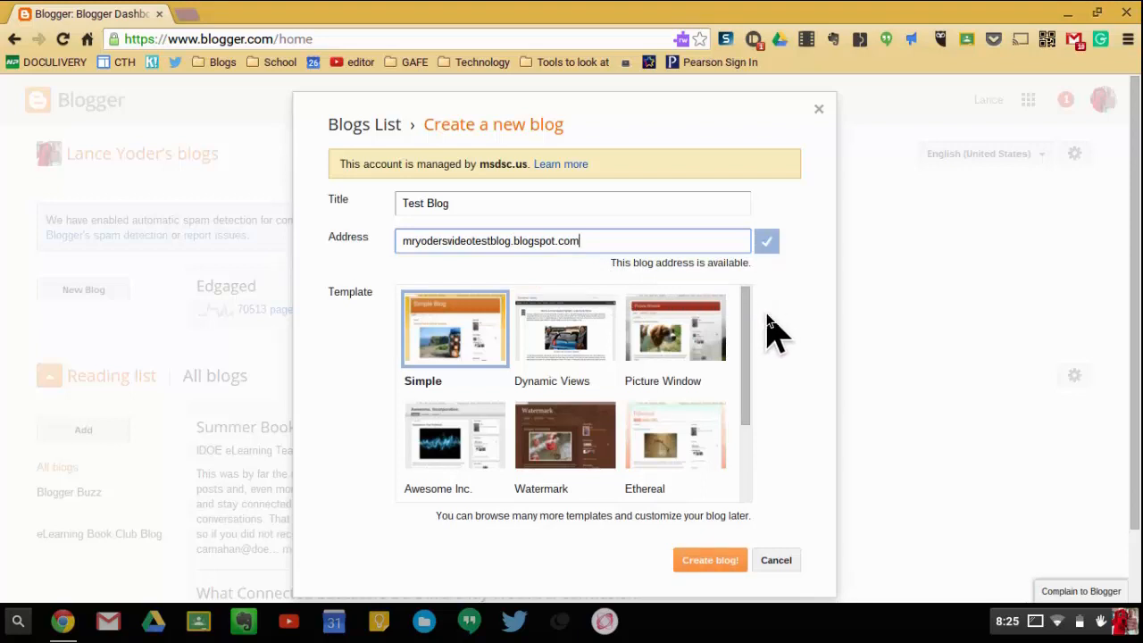
Step: Keep the Simple template and create the Test Blog
scroll(down, 3)
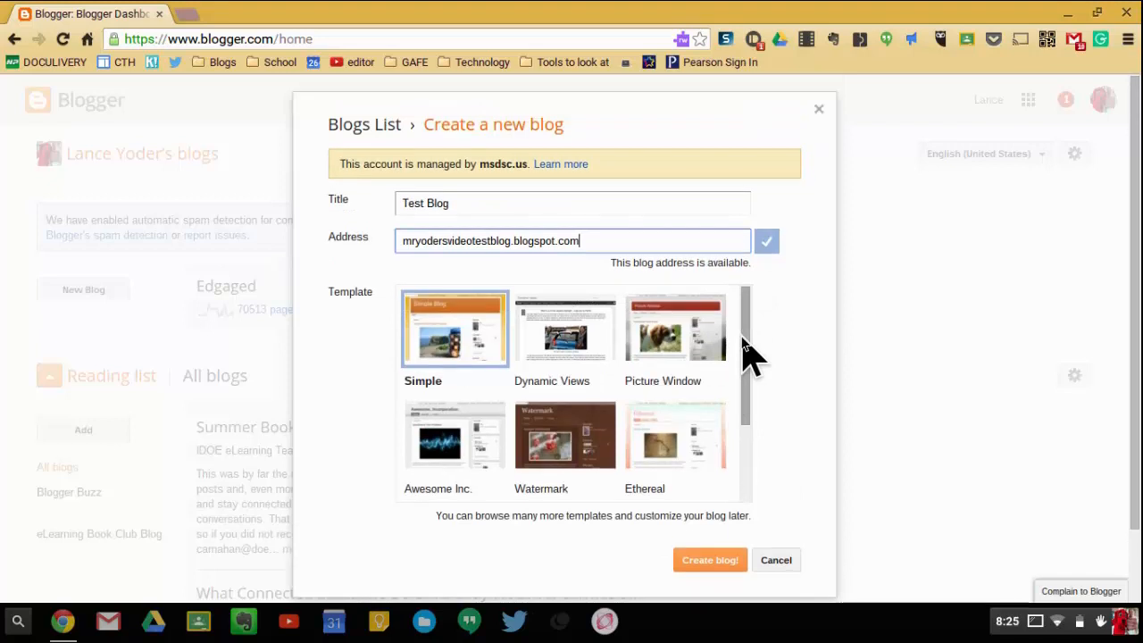
scroll(down, 3)
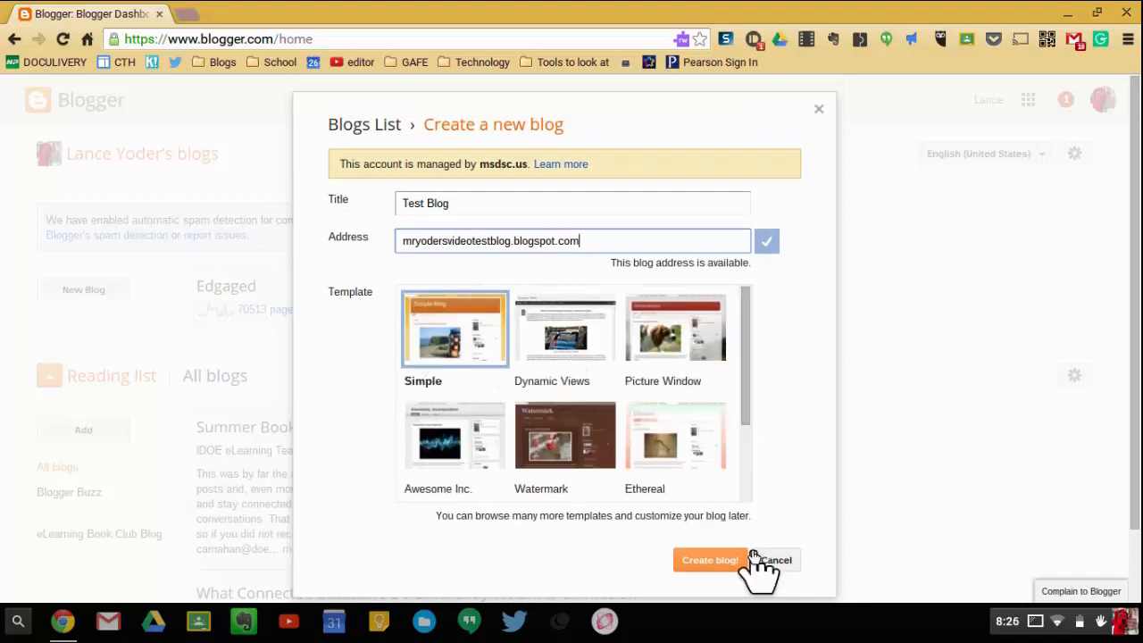
click(710, 560)
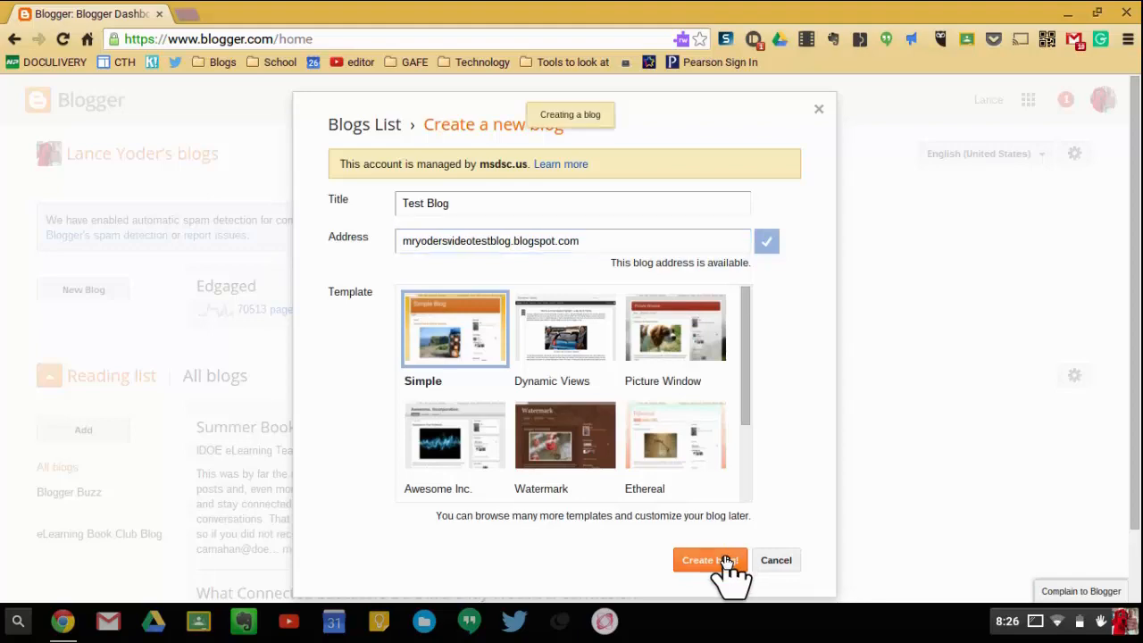
Step: Decline the Google Domains offer on the Test Blog overview
click(709, 560)
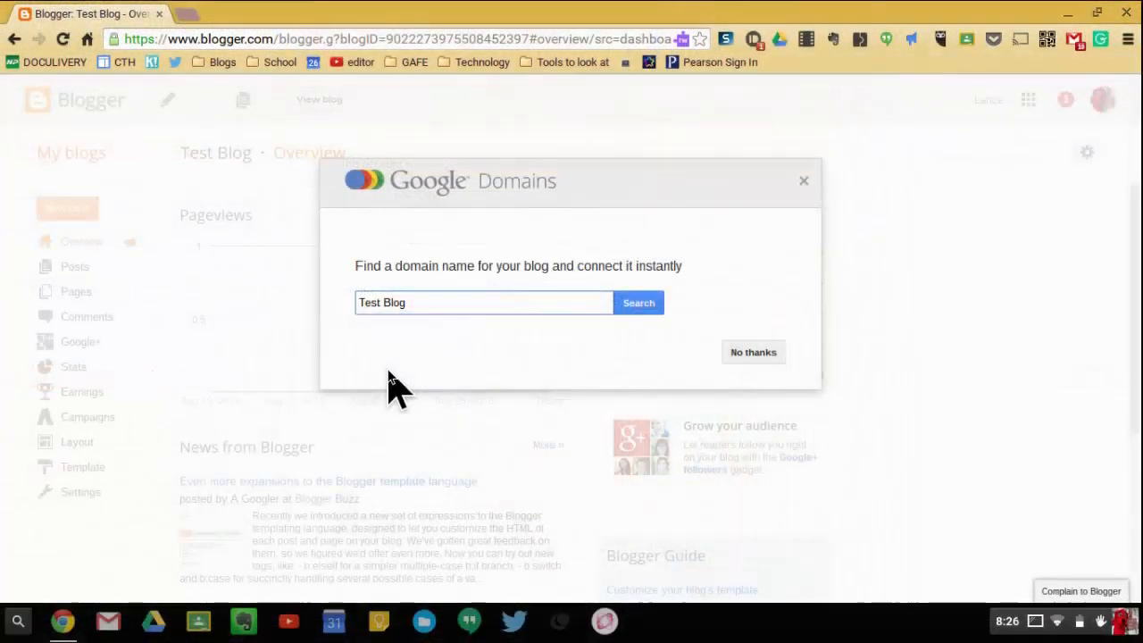
mouse_move(585, 259)
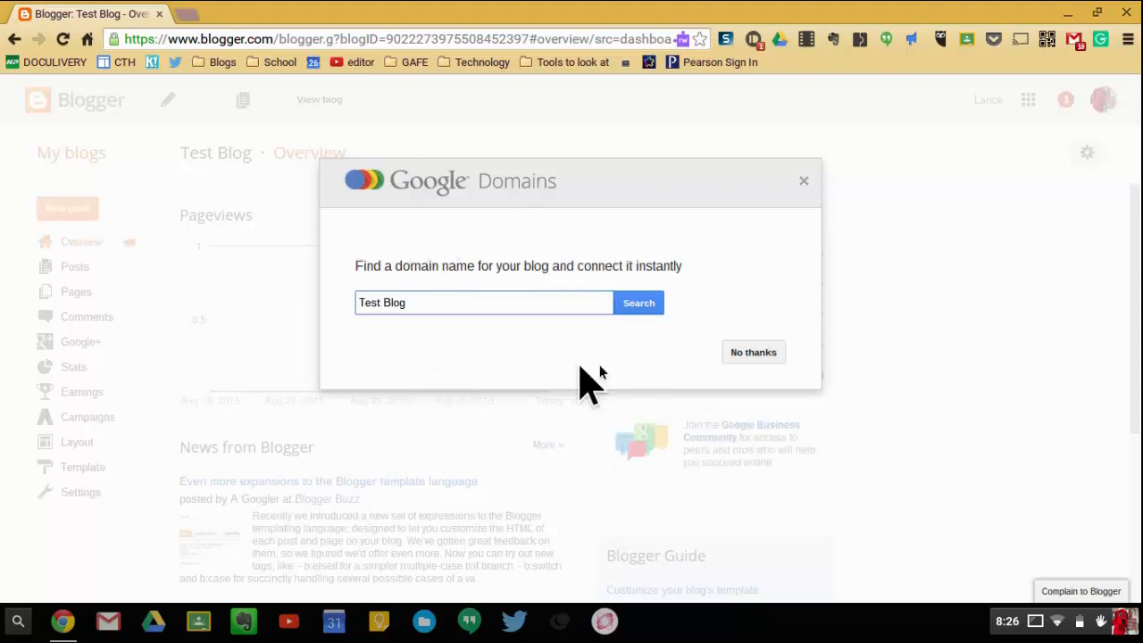
mouse_move(753, 357)
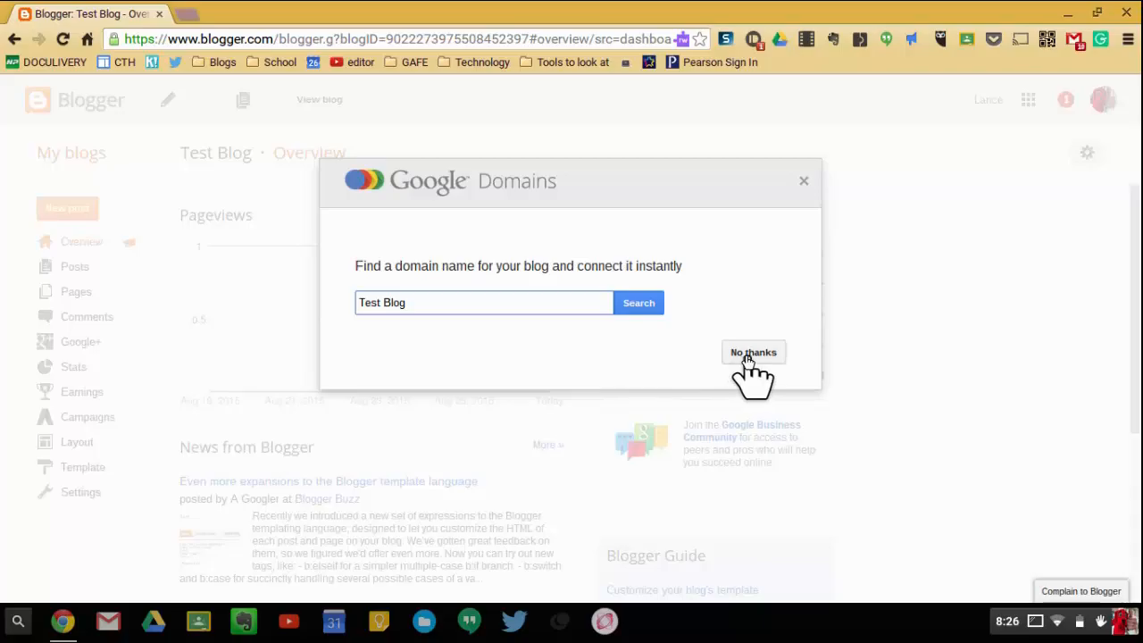